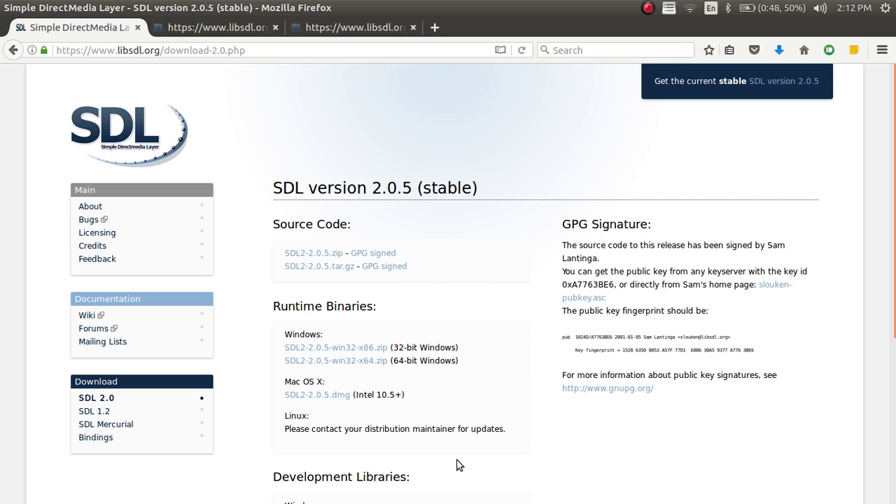
mouse_move(21, 152)
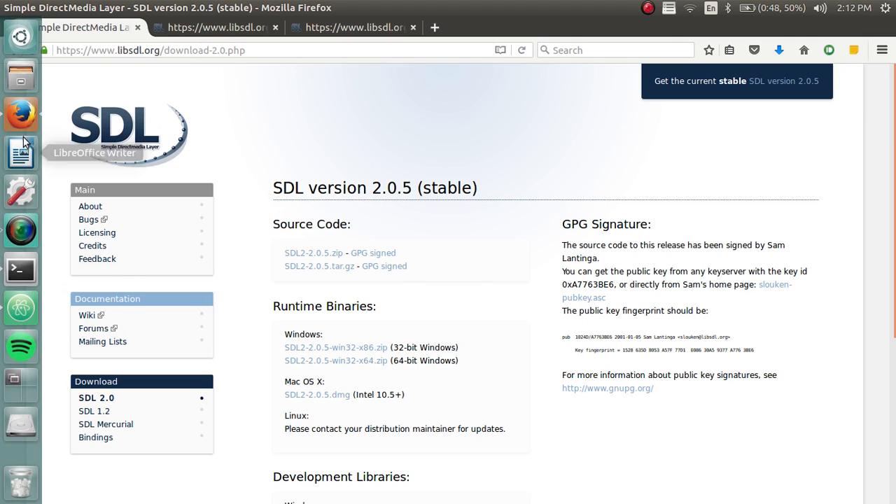
mouse_move(164, 133)
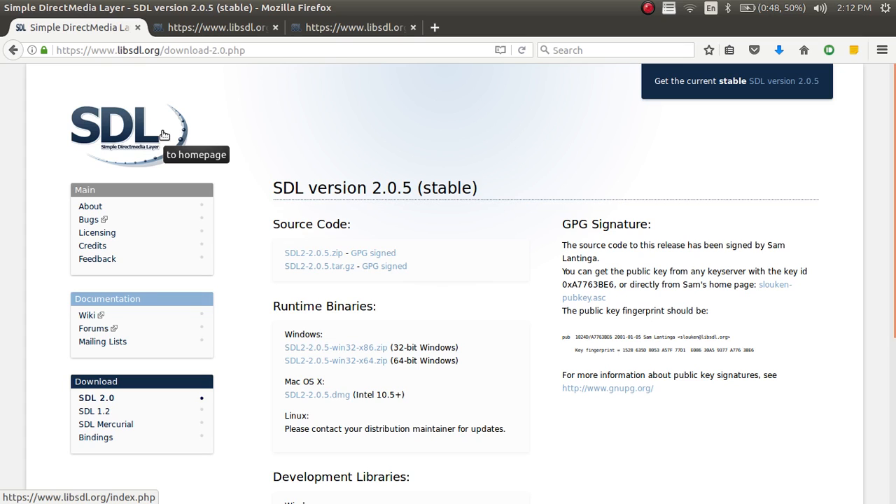
mouse_move(249, 190)
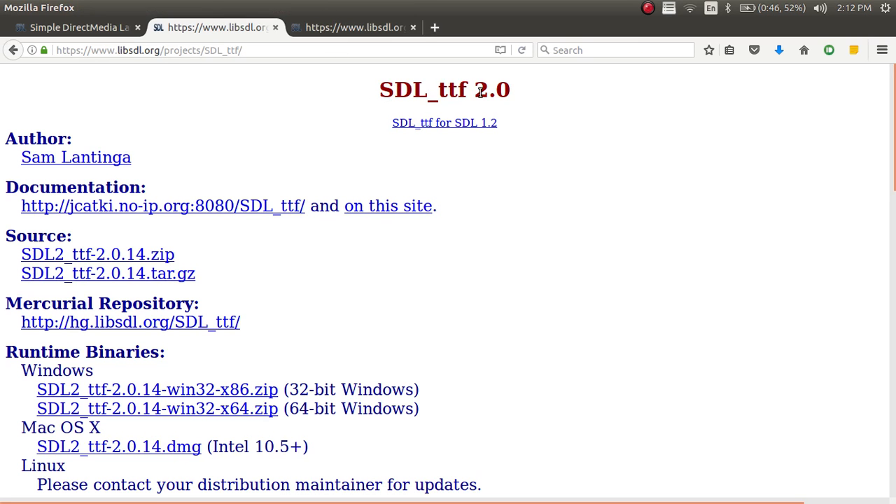
View the SDL 2.0 download page, then switch to the SDL_ttf 2.0 project page
left_click(353, 27)
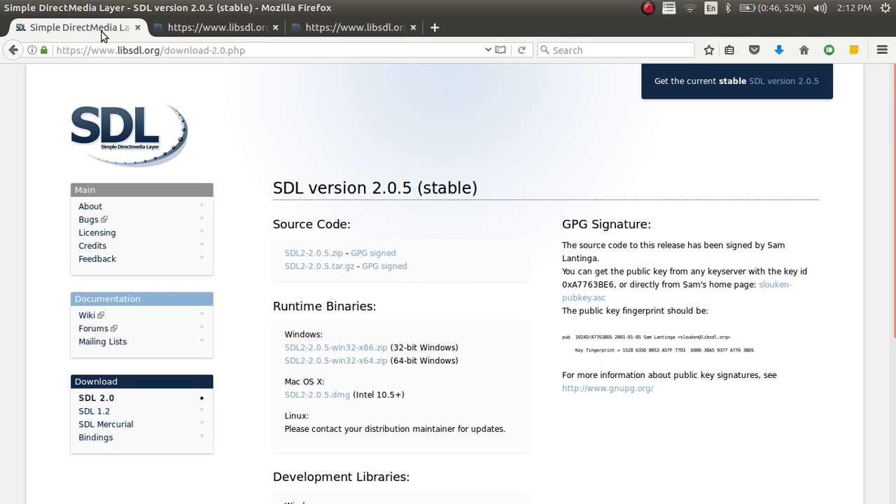
mouse_move(313, 360)
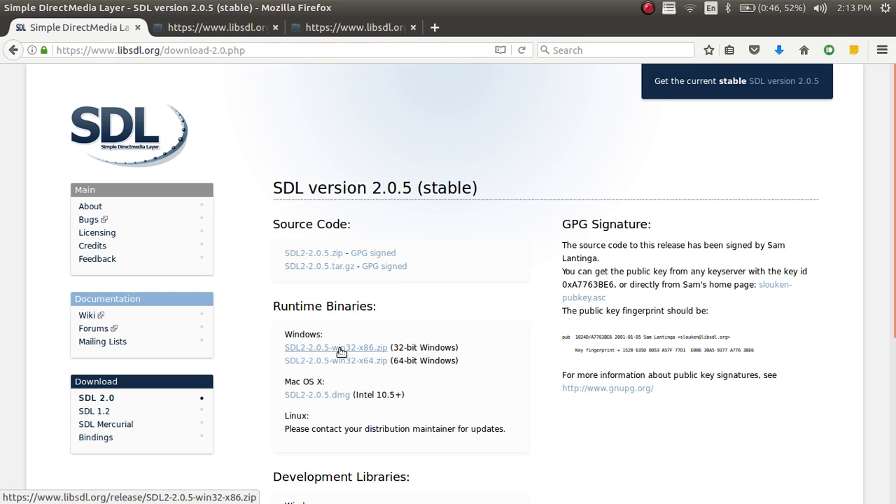
mouse_move(324, 431)
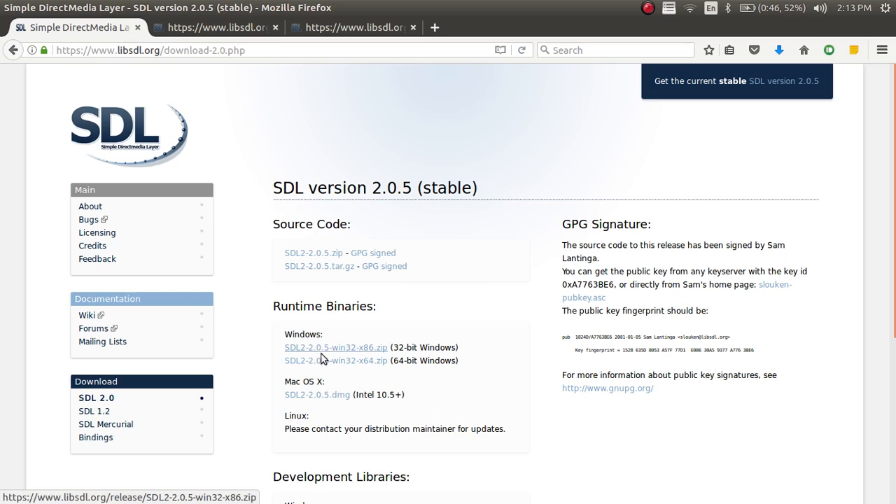
mouse_move(343, 355)
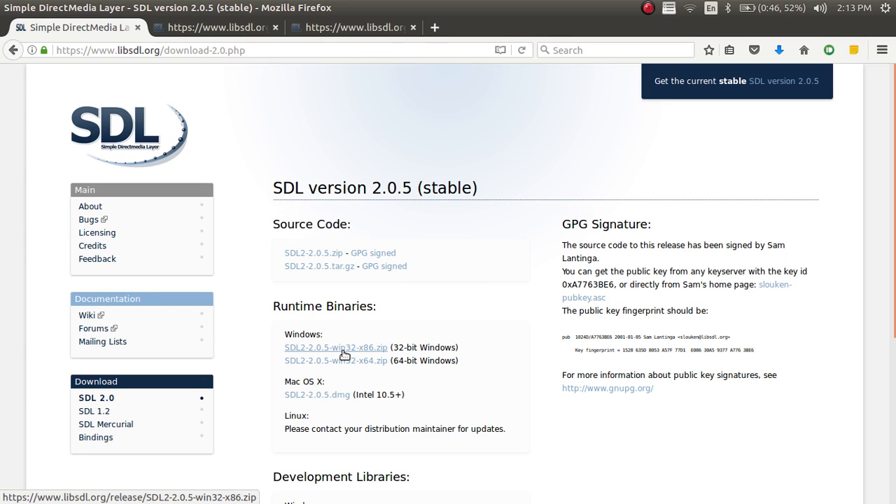
mouse_move(338, 398)
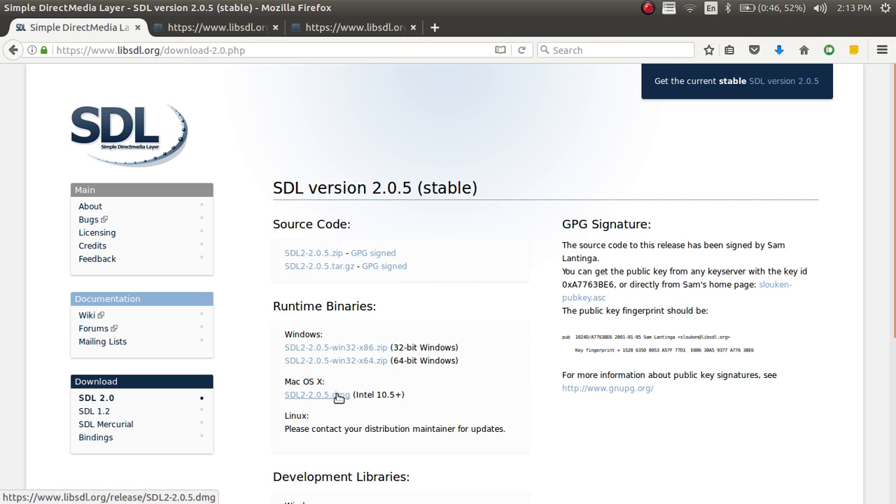
mouse_move(348, 408)
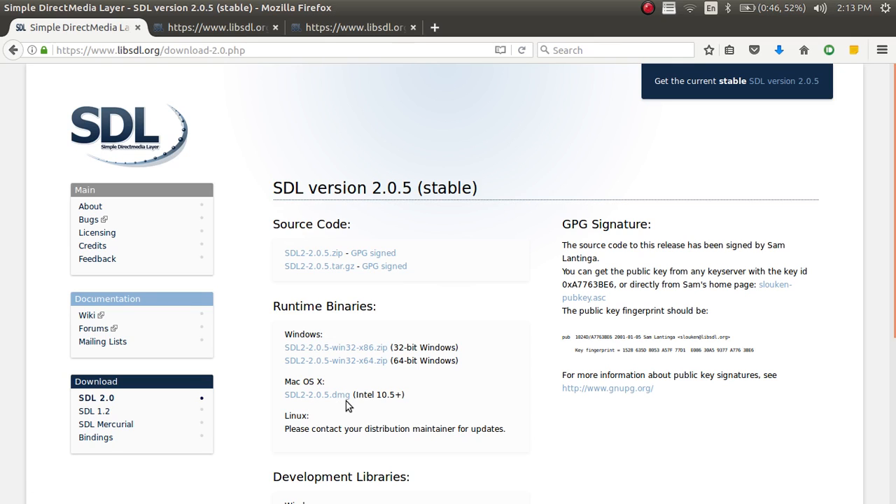
left_click(217, 27)
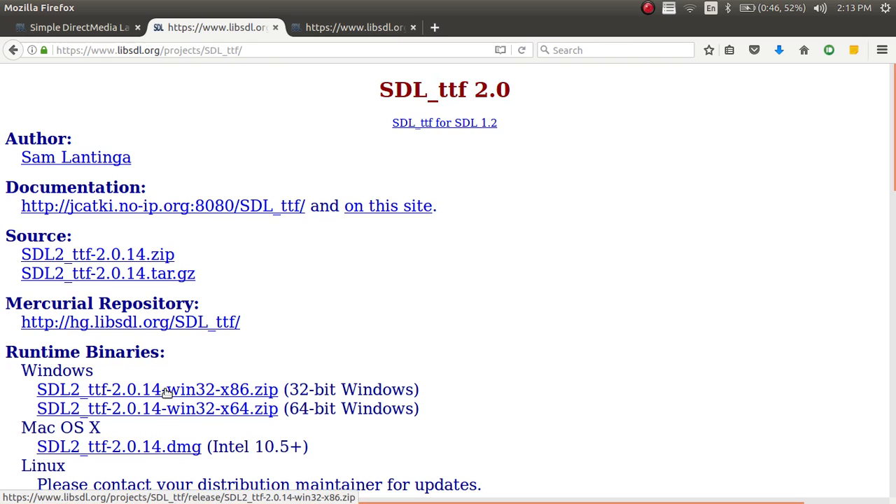
mouse_move(103, 481)
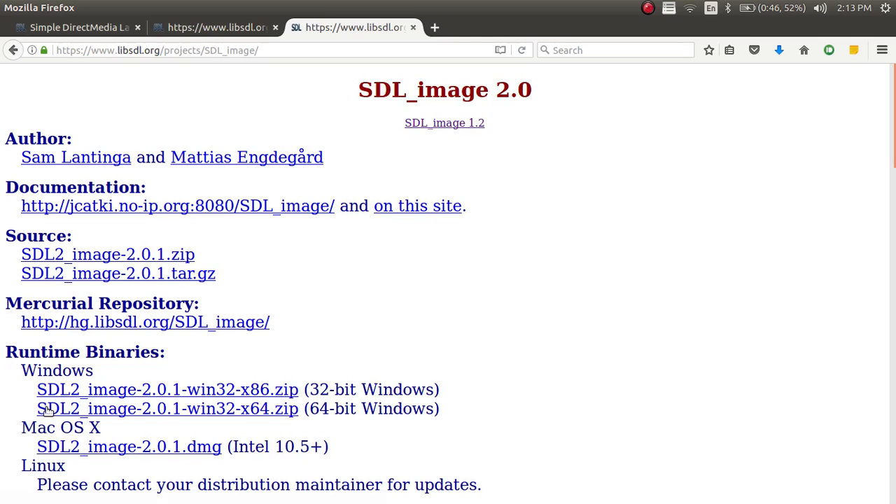
mouse_move(148, 454)
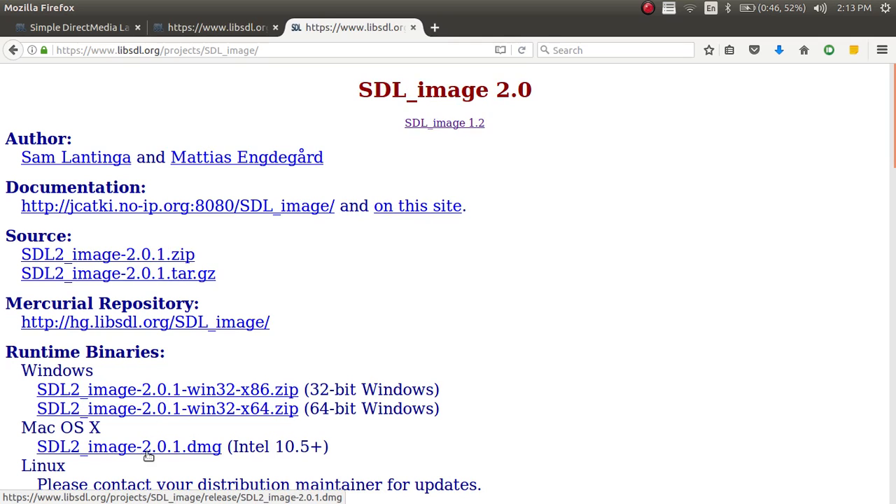
mouse_move(101, 490)
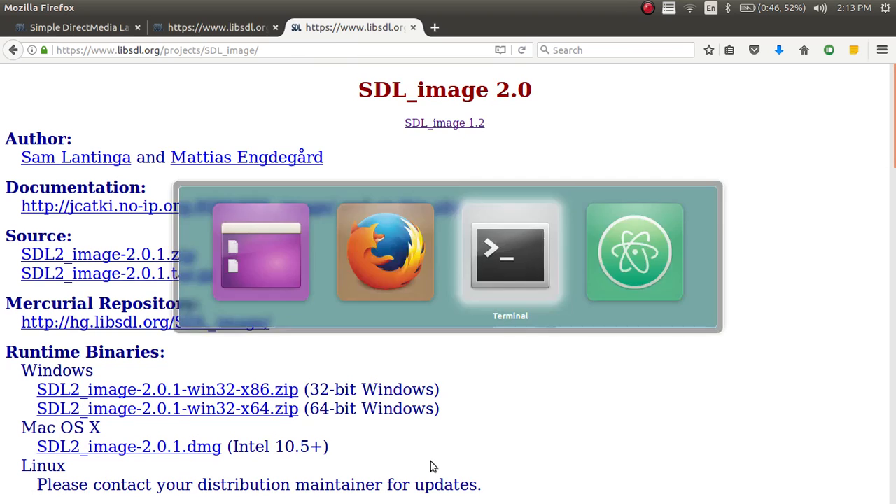
Clear the terminal and apt-get install libsdl2-2.0-0, libsdl2-d*, libsdl2-ttf-* and libsdl2-image-*
left_click(510, 252)
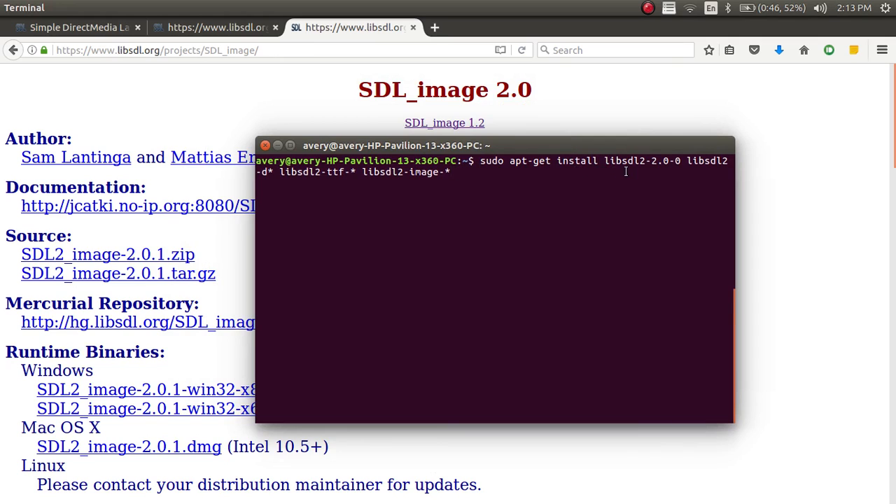
mouse_move(611, 166)
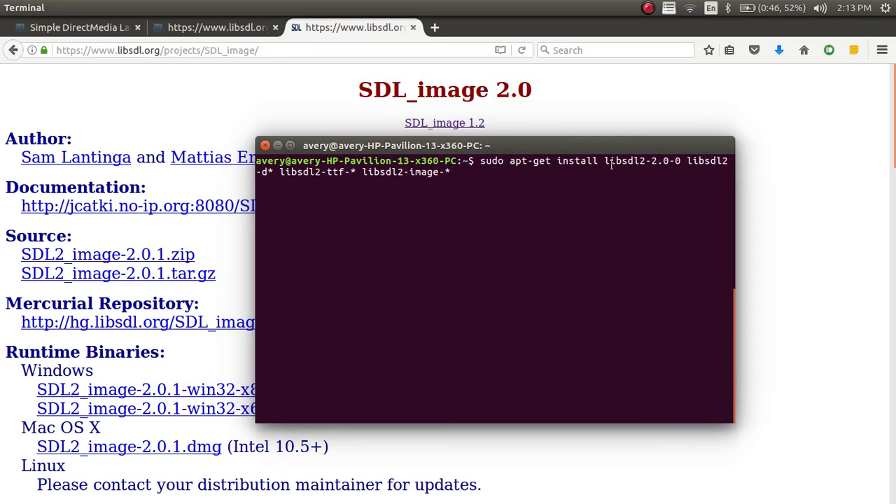
type("clear")
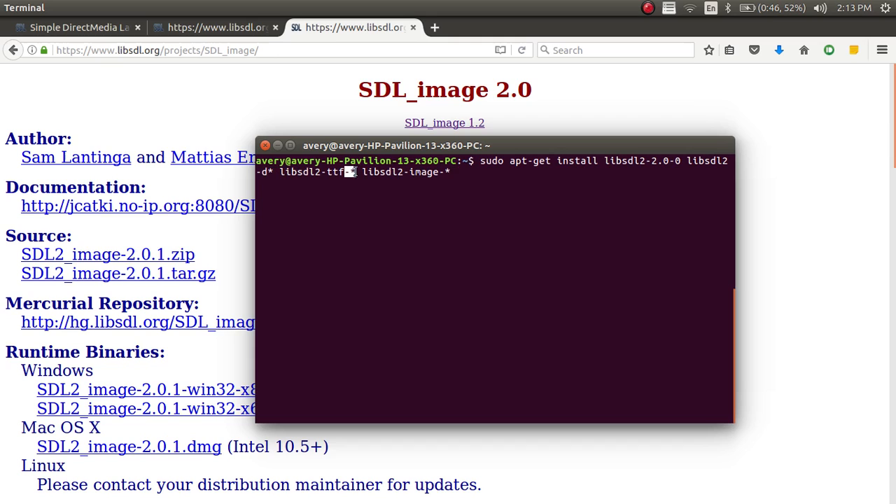
key("Return")
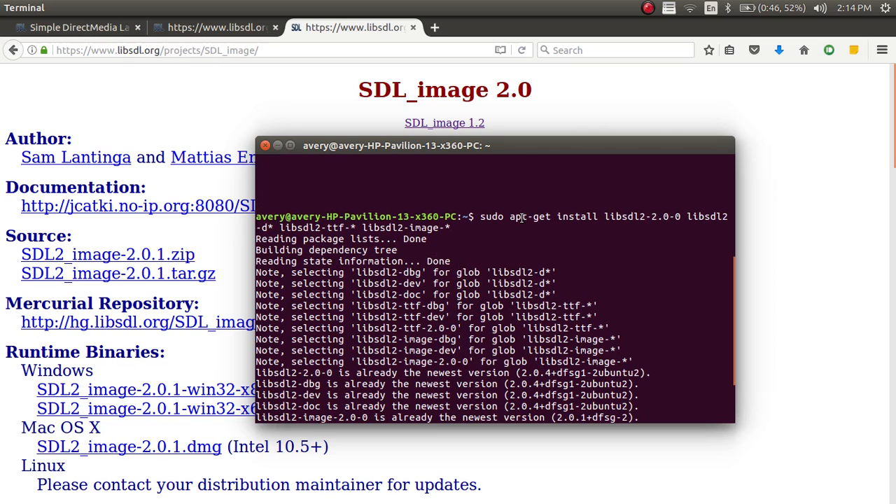
double_click(641, 216)
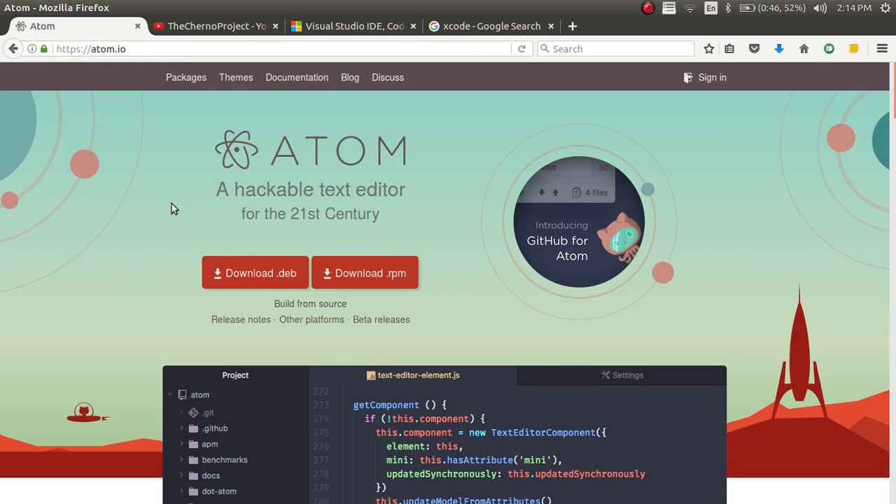
mouse_move(317, 151)
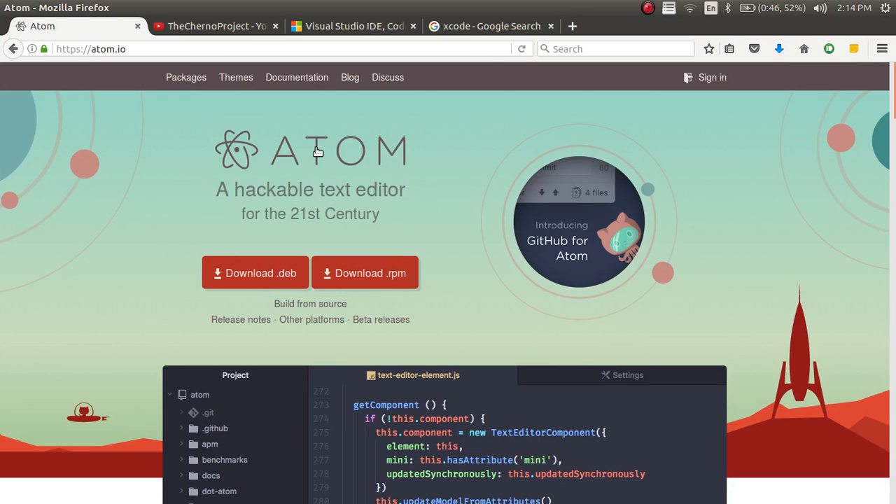
mouse_move(455, 147)
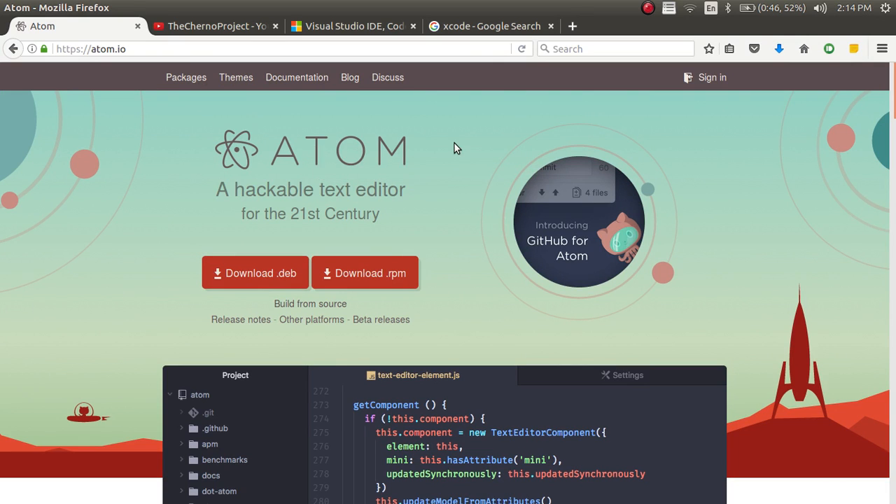
mouse_move(186, 180)
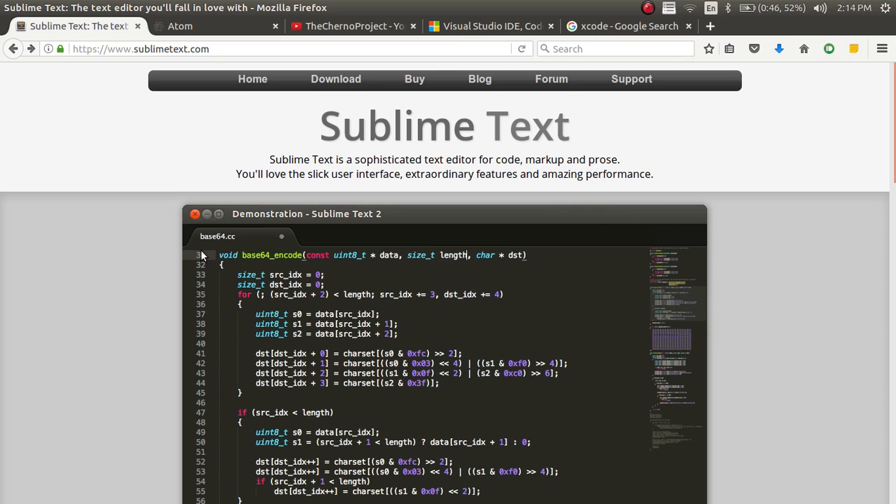
mouse_move(142, 8)
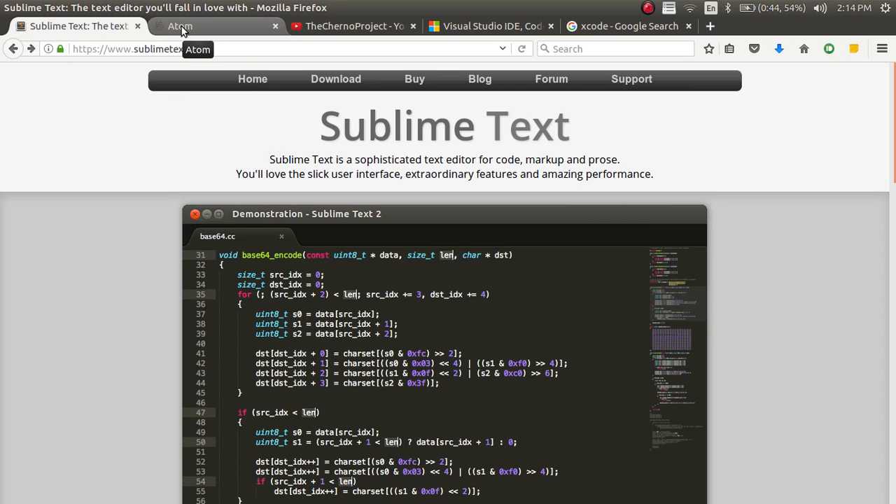
Close the Sublime Text tab and download Atom's .deb to open with Software Install
left_click(179, 26)
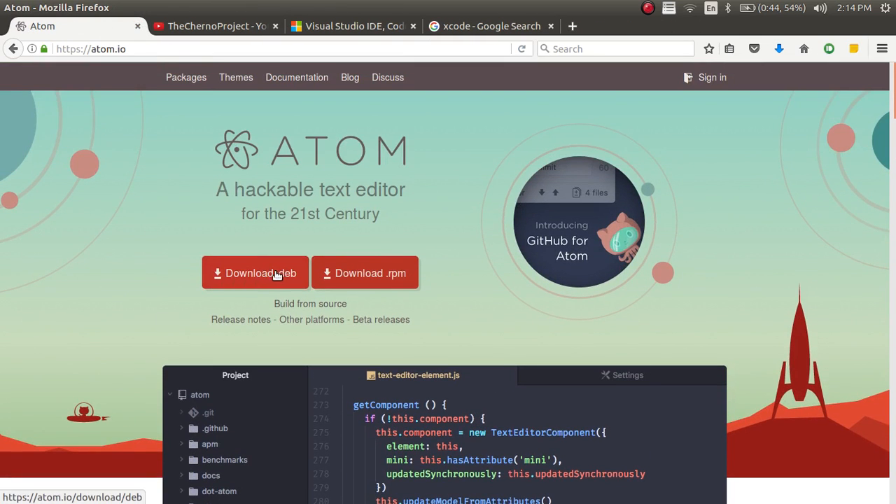
left_click(255, 272)
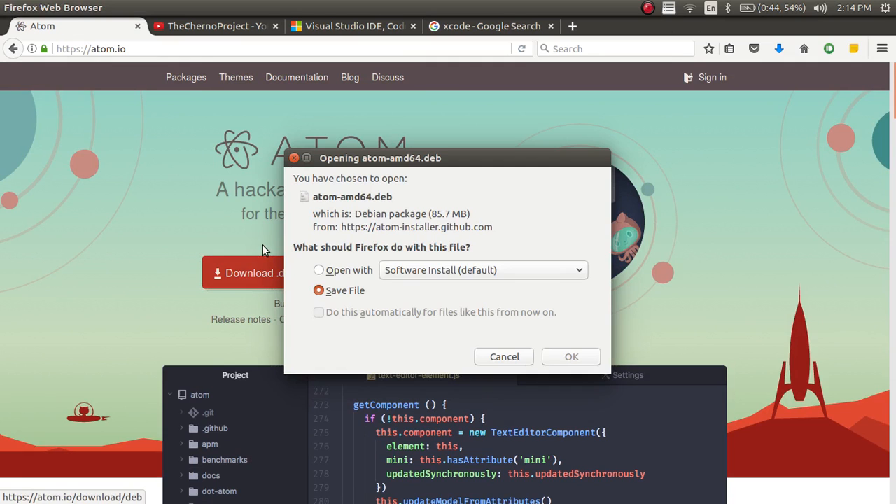
left_click(319, 270)
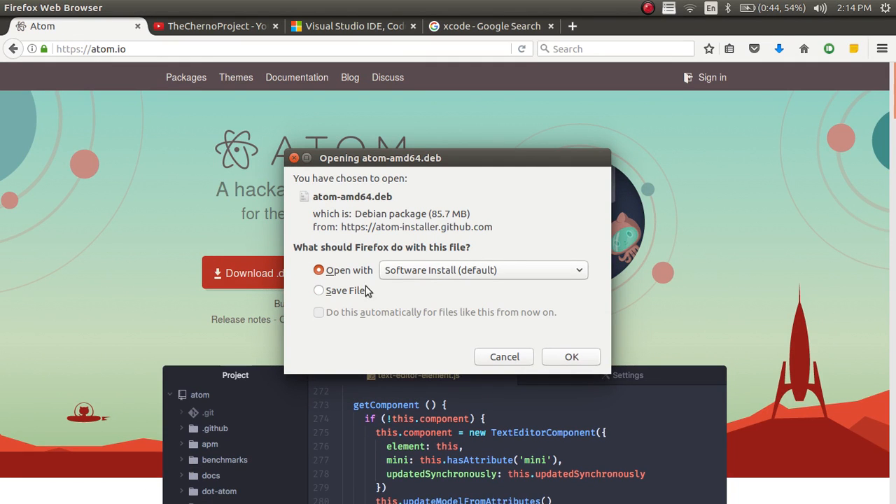
left_click(319, 291)
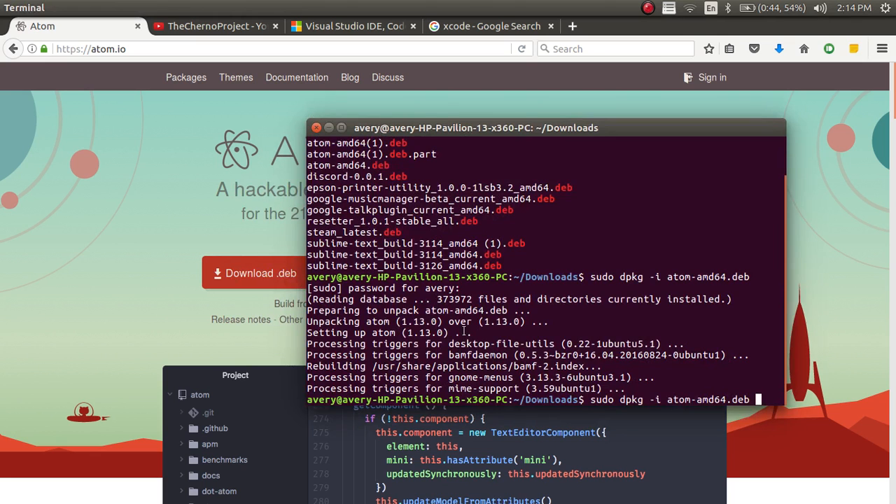
mouse_move(586, 323)
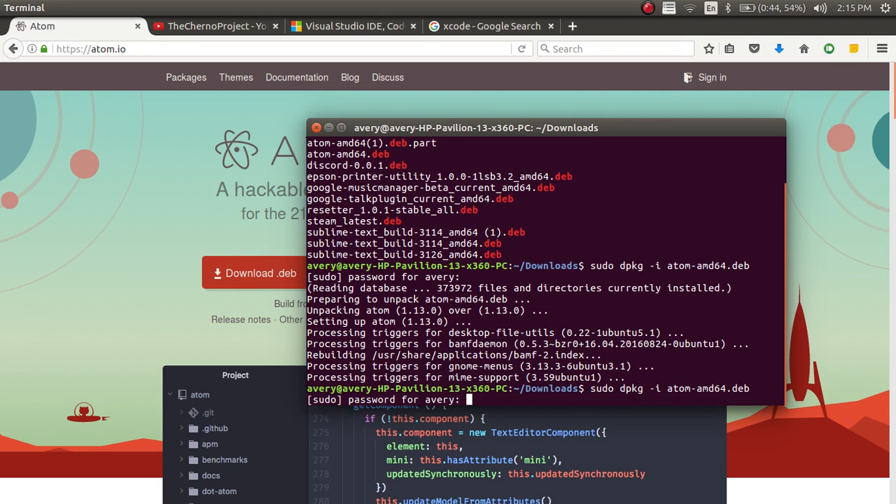
Enter the sudo password to run dpkg -i on atom-amd64.deb
key("Return")
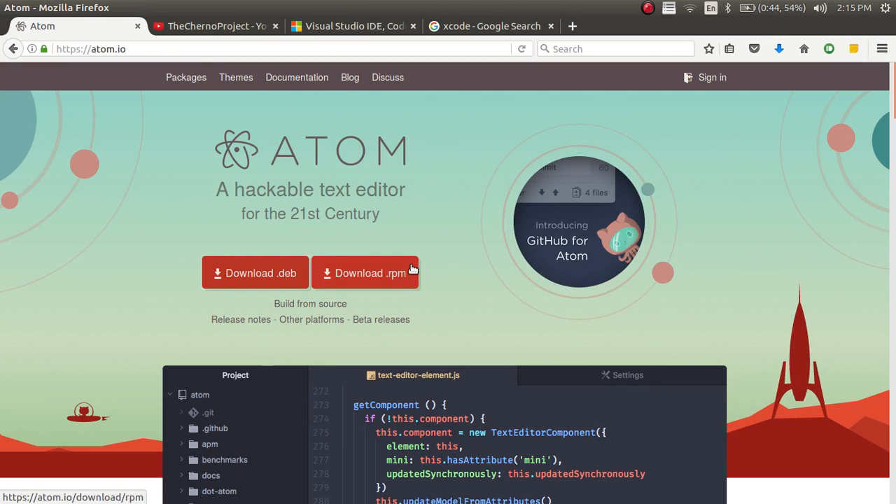
mouse_move(399, 277)
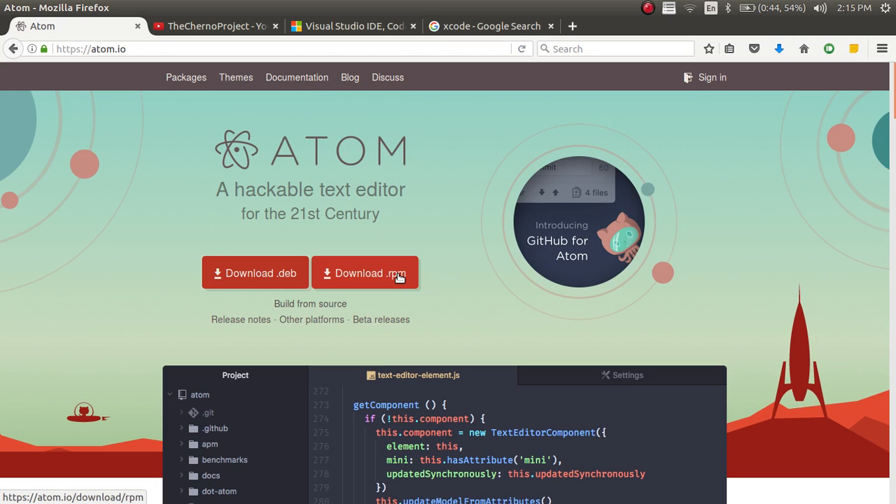
Cycle through the YouTube, Visual Studio and Xcode tabs, checking Visual Studio's download editions
left_click(214, 26)
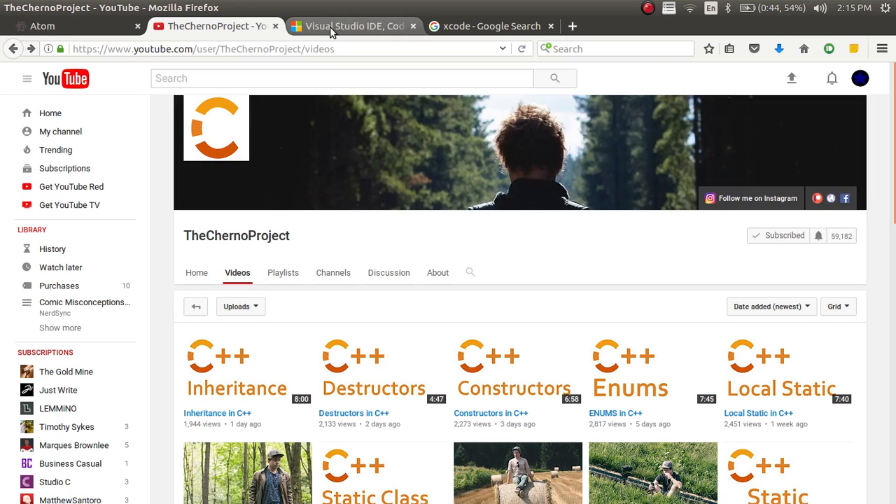
left_click(490, 26)
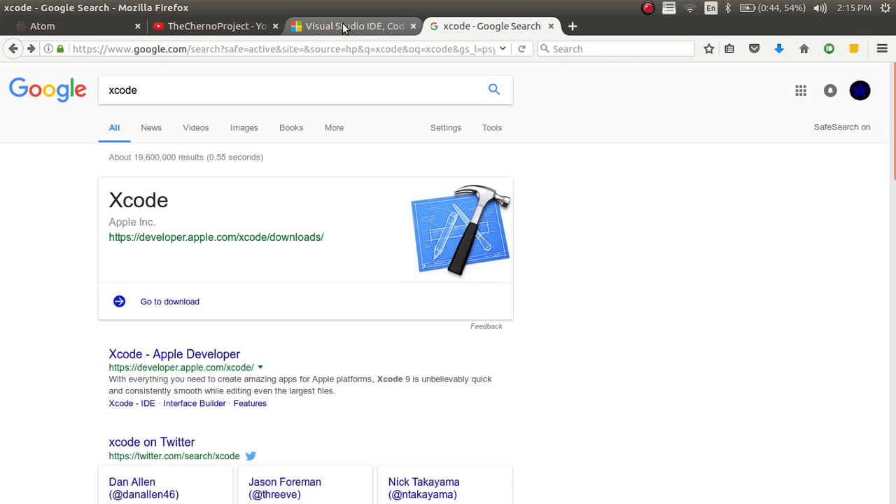
left_click(350, 26)
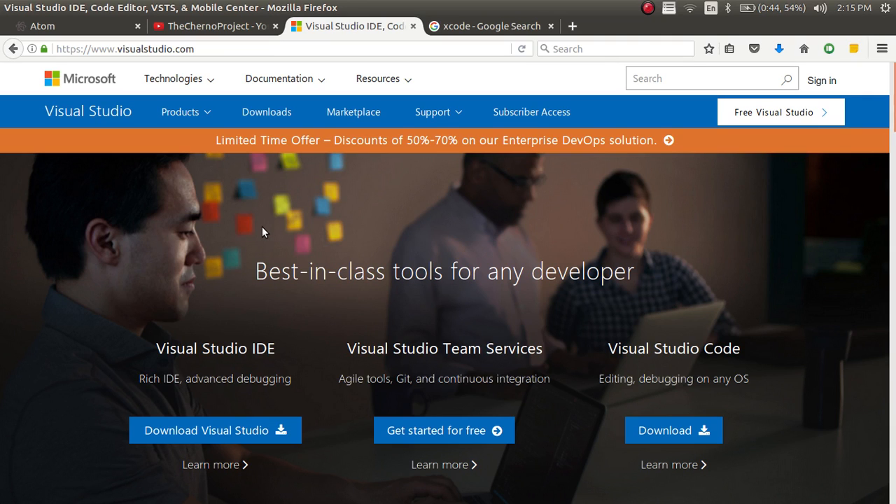
left_click(214, 430)
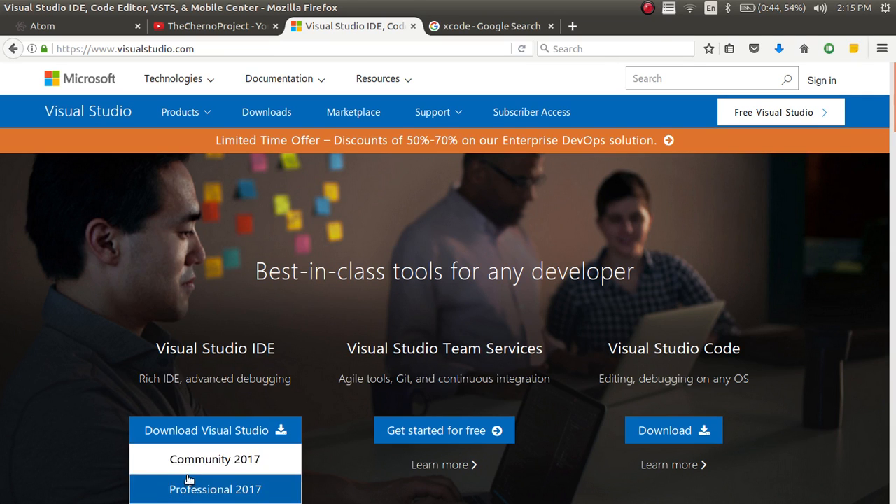
scroll("down", 3)
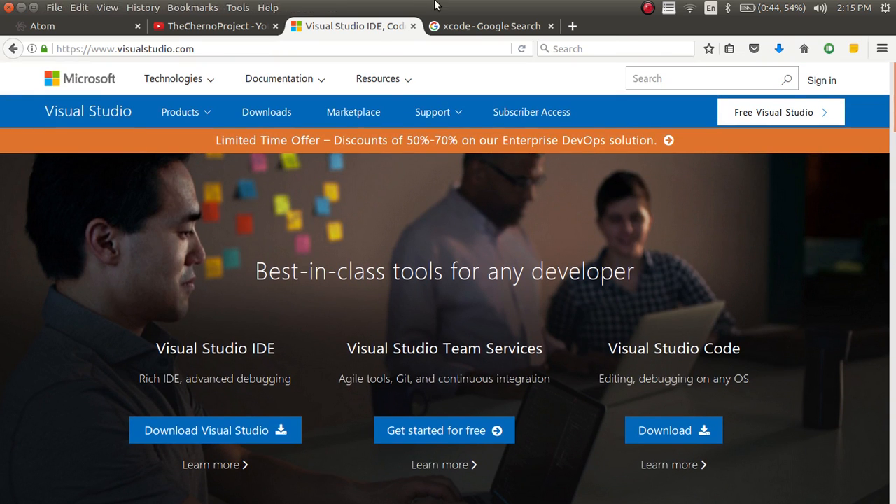
left_click(490, 26)
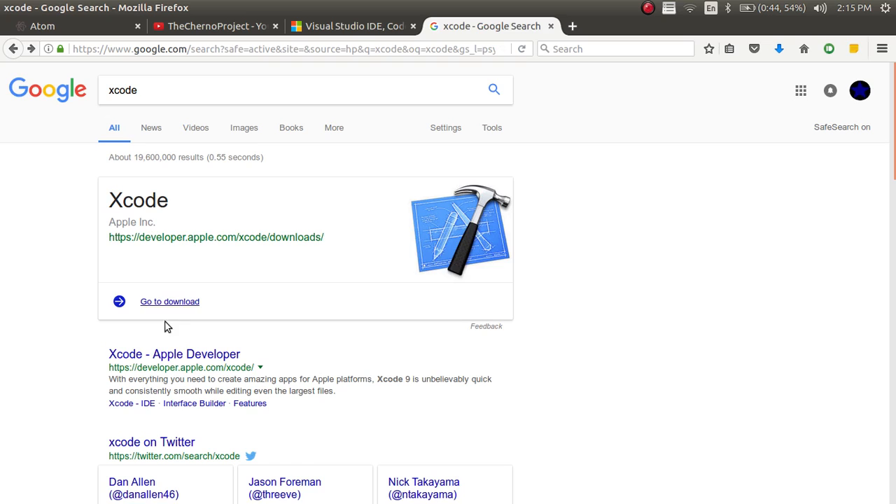
Open the 'Xcode - Apple Developer' result and scroll its Xcode 9 page
left_click(174, 353)
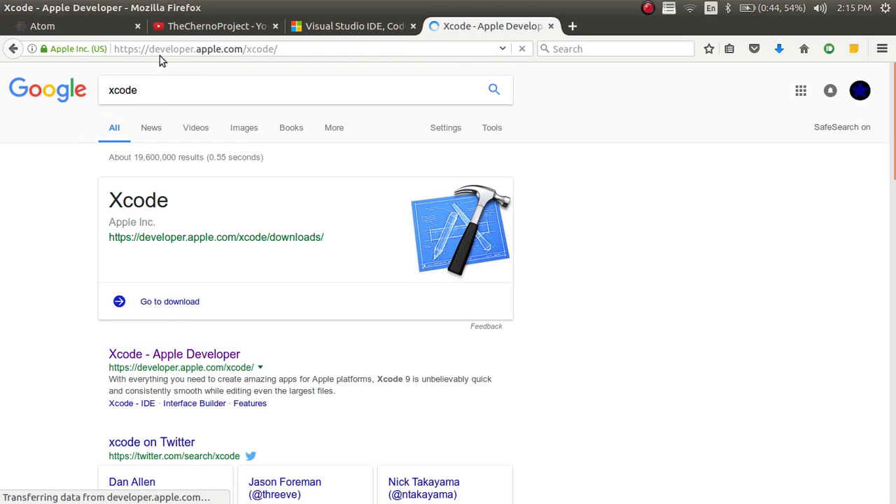
left_click(173, 354)
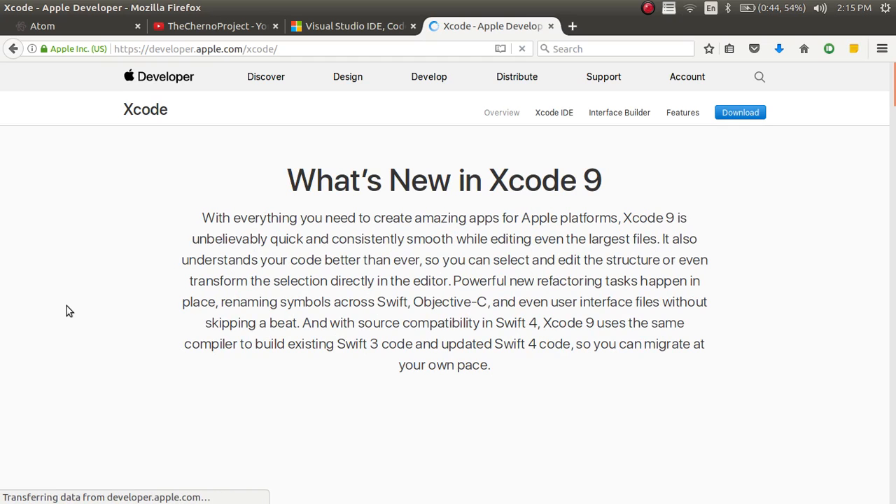
scroll("down", 3)
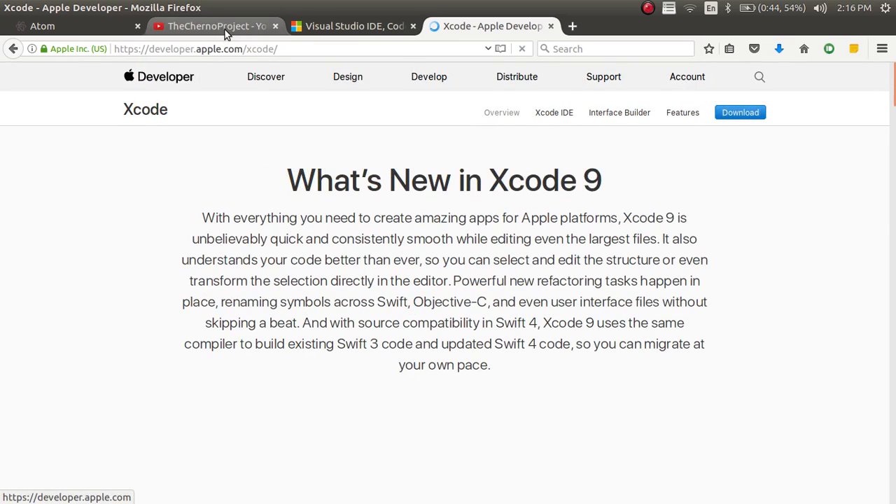
Scroll through TheChernoProject's C++ setup videos, then switch to the Xcode developer tab
left_click(214, 26)
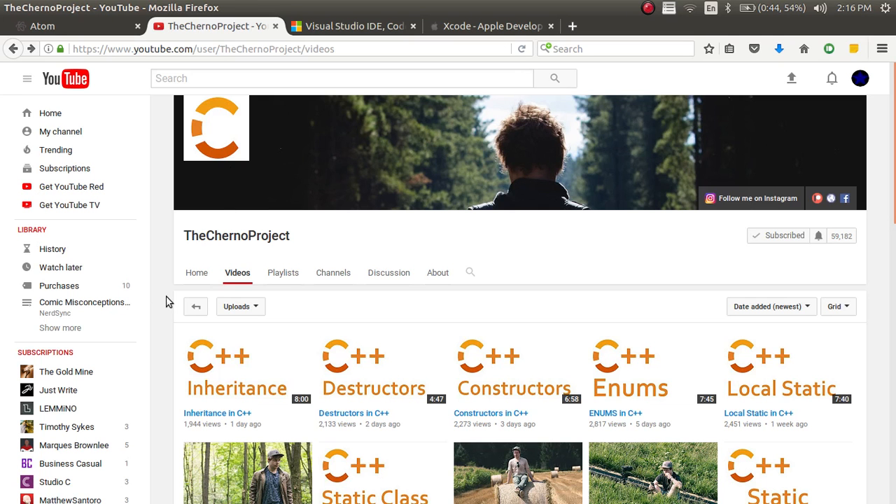
scroll("down", 3)
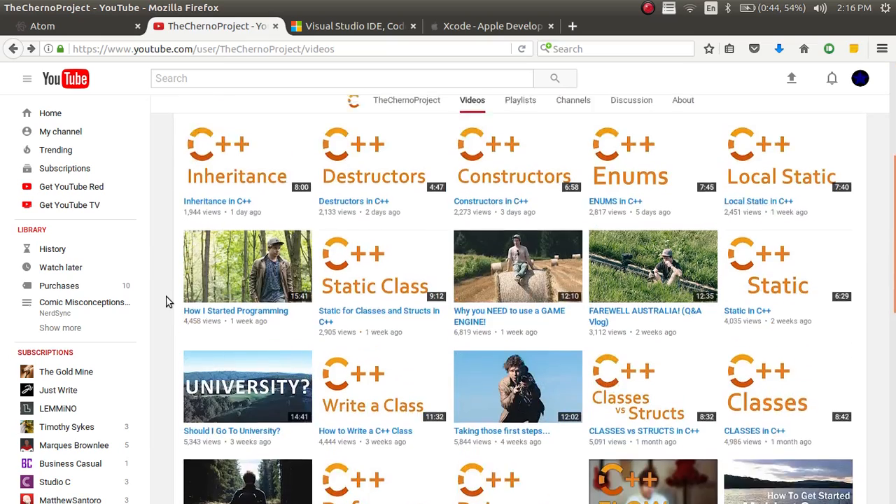
scroll("down", 3)
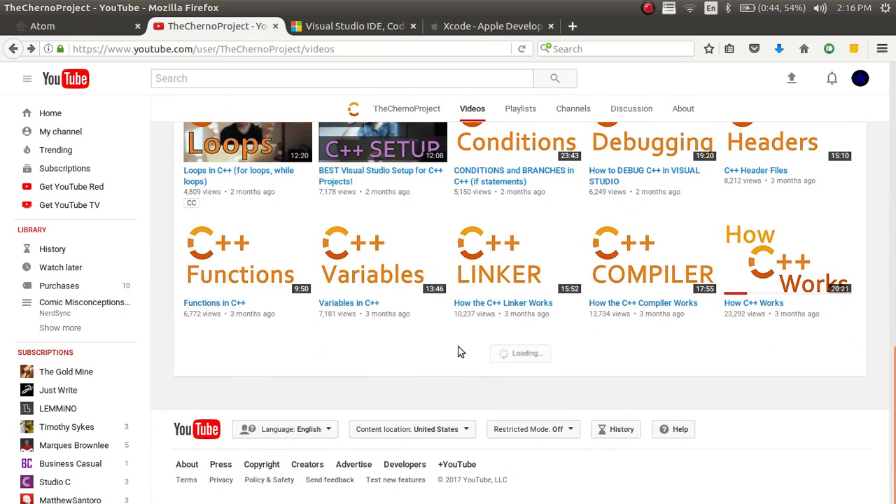
scroll("down", 3)
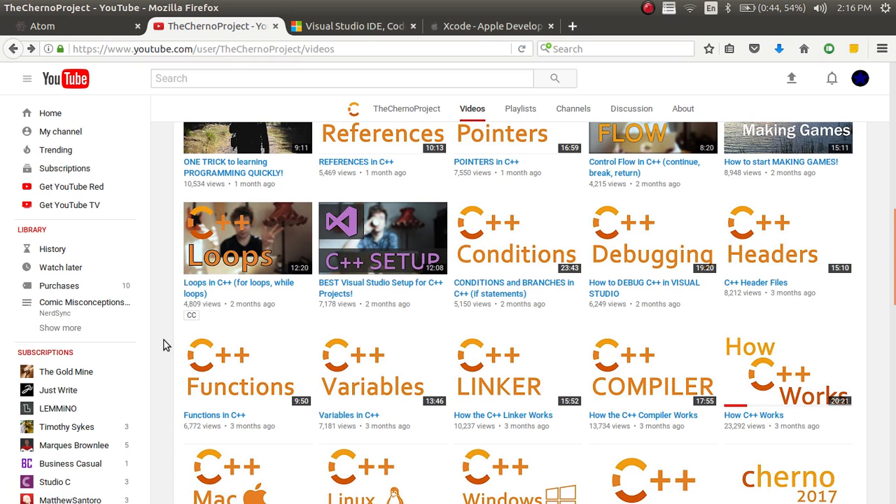
scroll("down", 3)
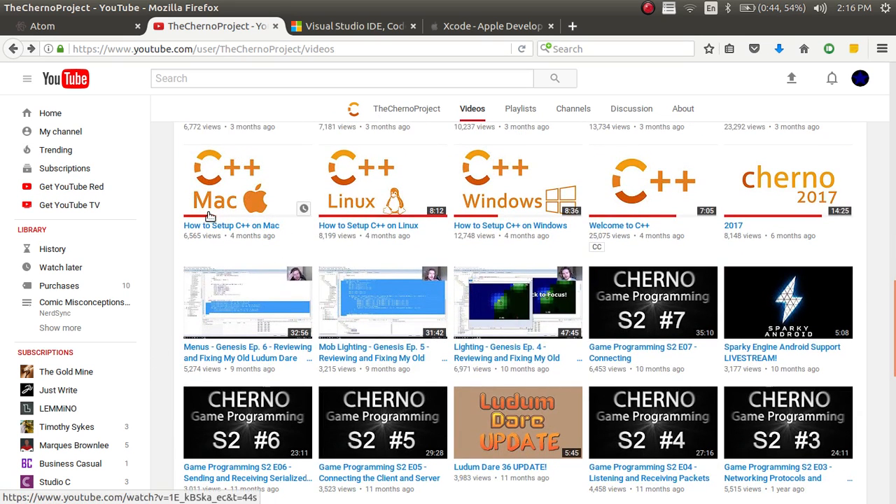
mouse_move(489, 203)
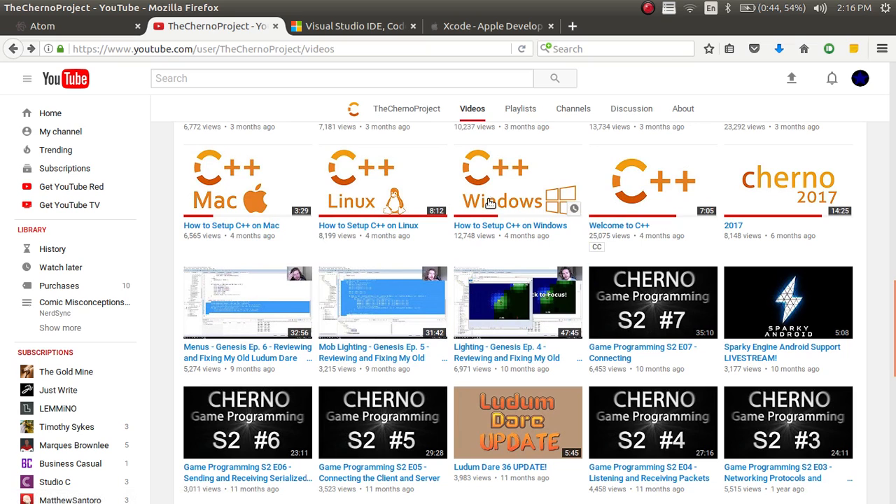
mouse_move(390, 225)
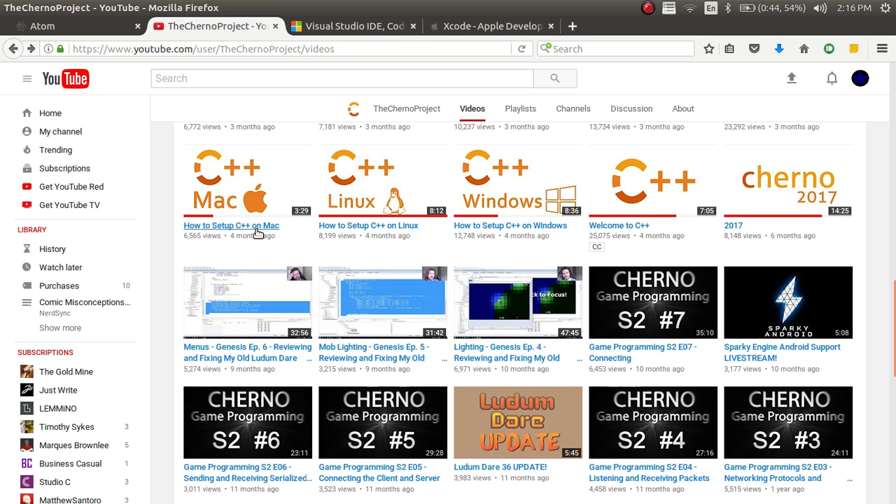
mouse_move(511, 225)
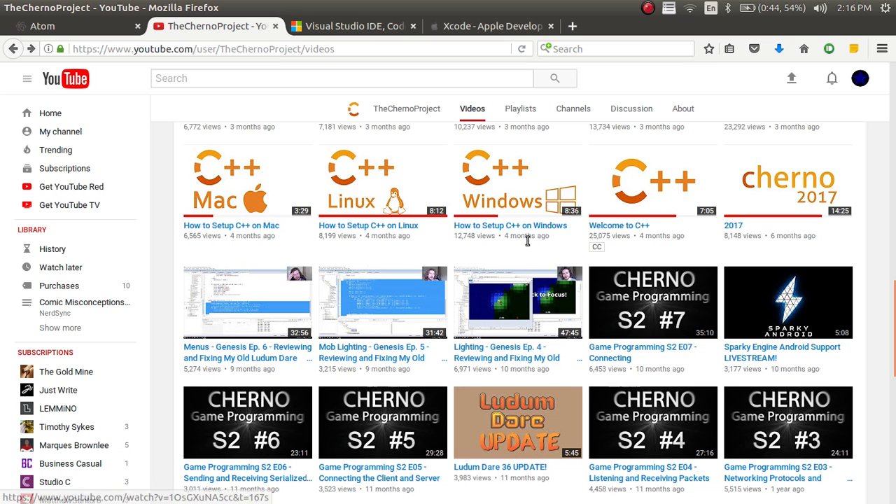
left_click(492, 26)
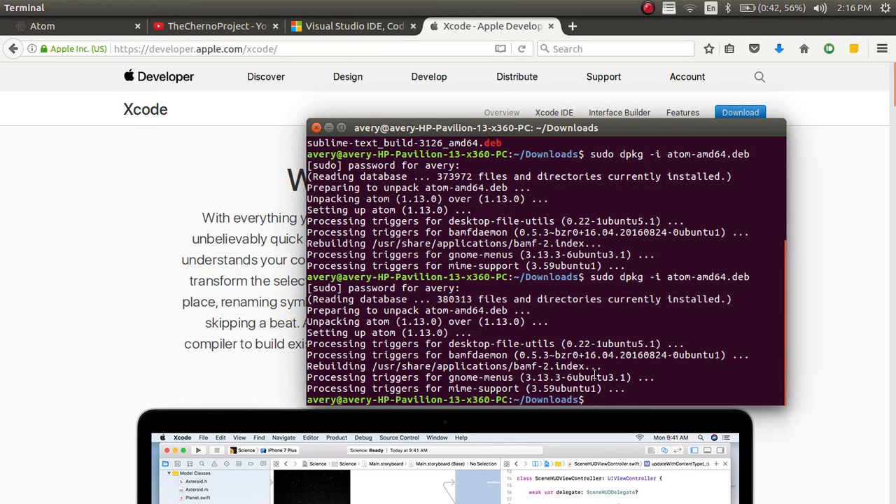
Run 'sudo apt-get install g++' in the terminal
type("sudo apt-get install g++")
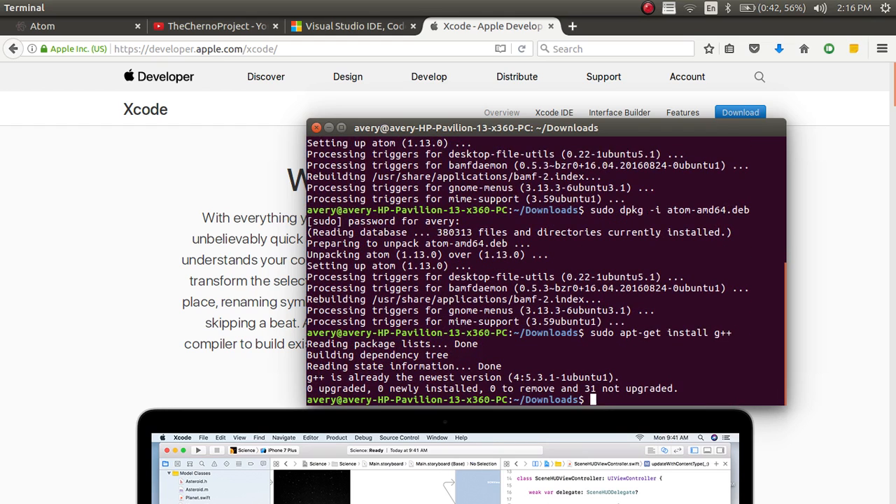
type("sudo apt-get install g++")
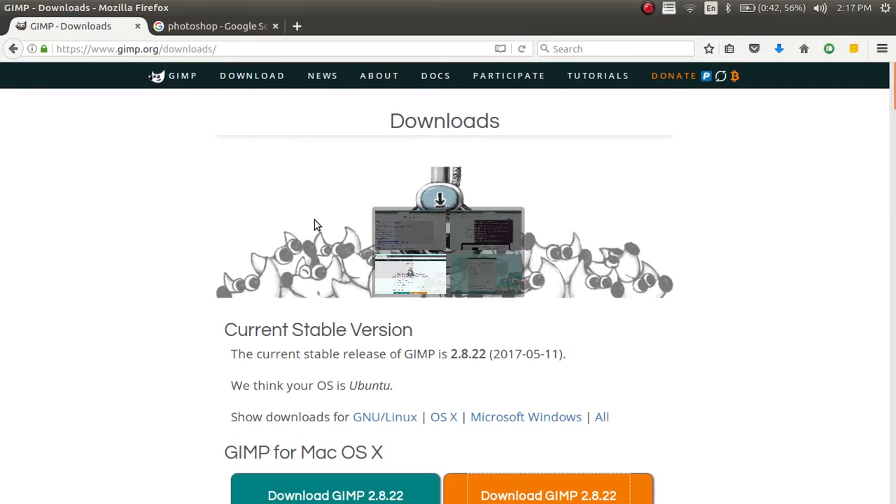
left_click(214, 25)
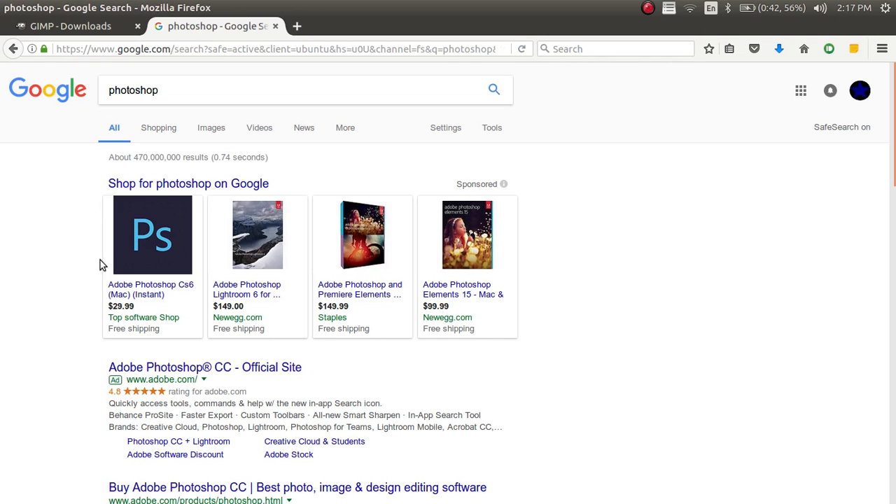
mouse_move(76, 271)
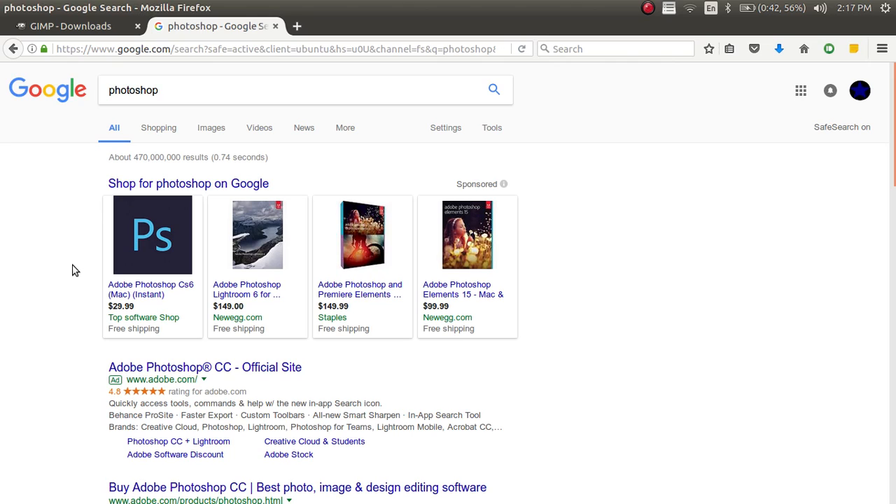
mouse_move(118, 327)
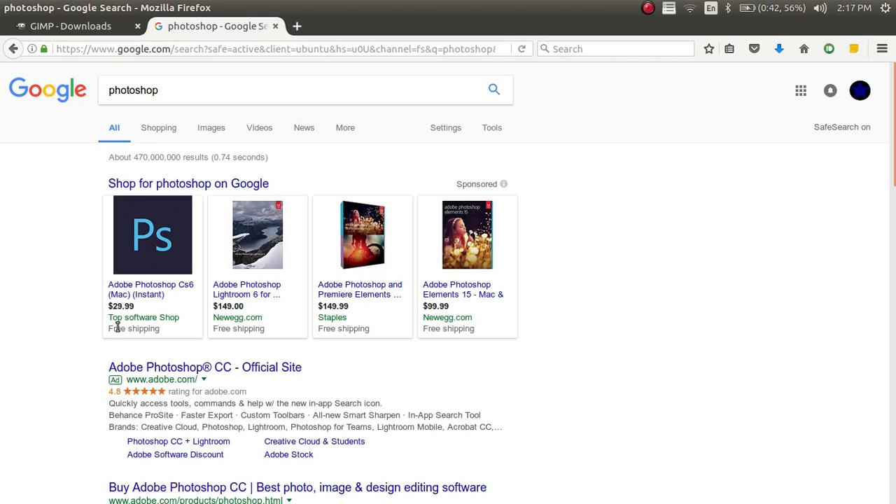
mouse_move(371, 317)
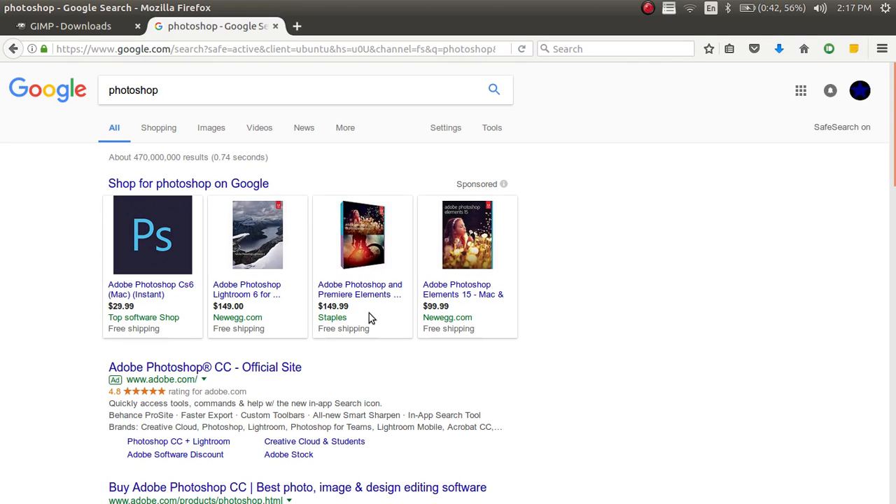
mouse_move(207, 382)
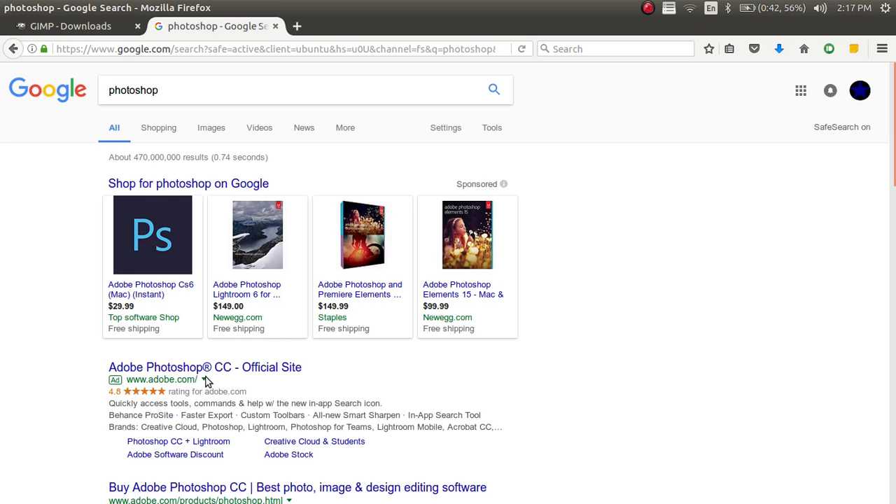
mouse_move(63, 380)
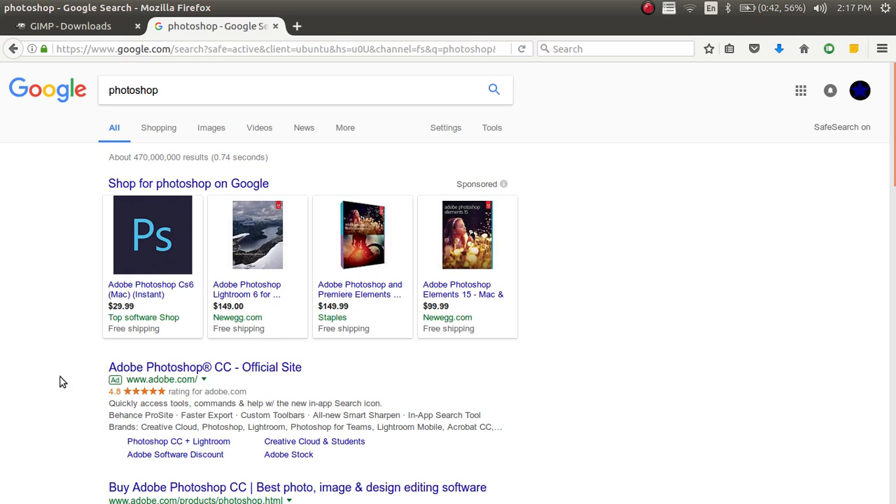
left_click(70, 26)
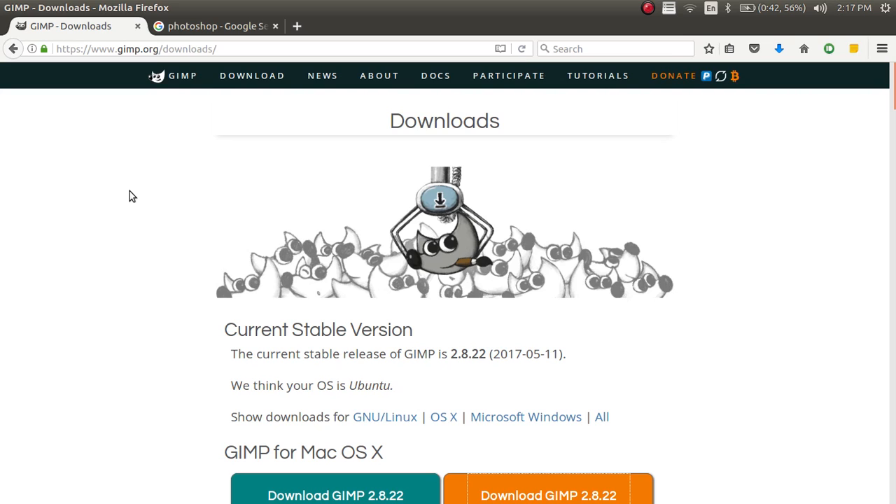
Reload GIMP's downloads page and scroll to the Unix-like systems section
scroll("down", 3)
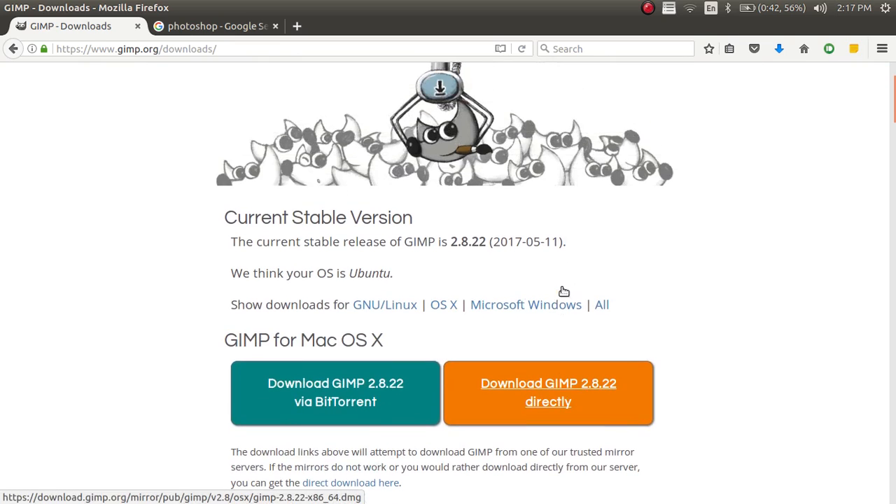
left_click(548, 391)
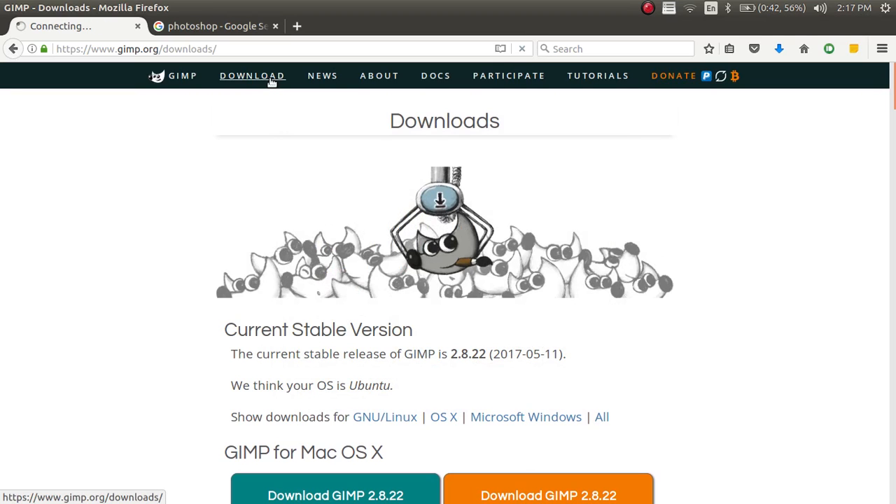
scroll("down", 3)
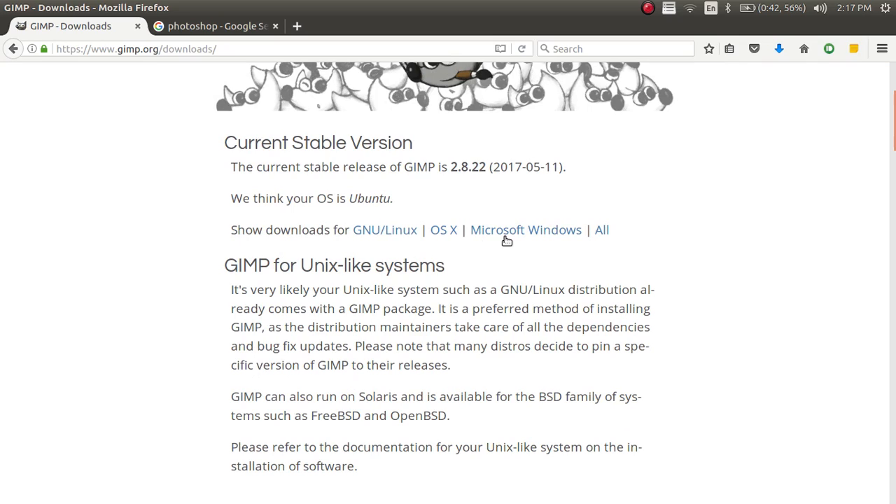
mouse_move(490, 224)
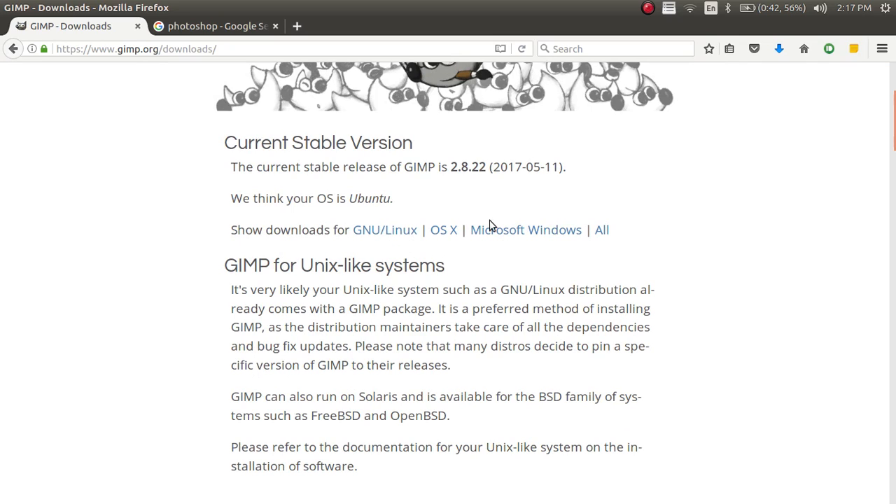
mouse_move(440, 233)
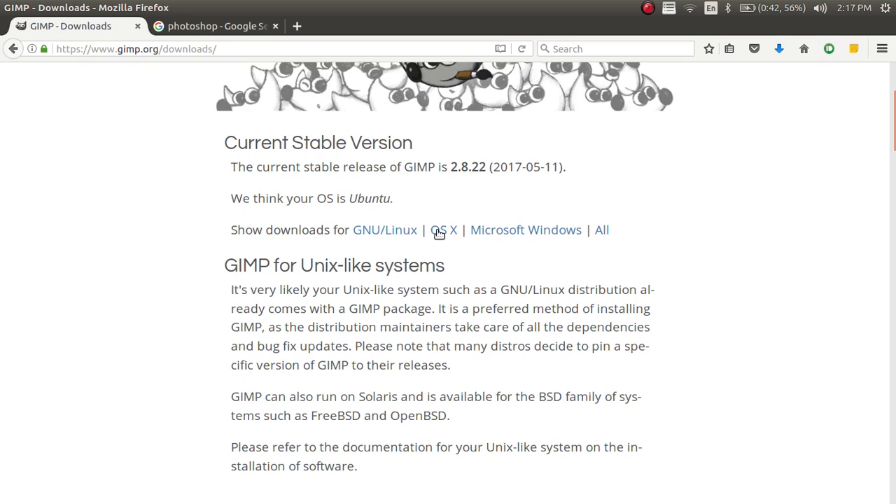
mouse_move(378, 238)
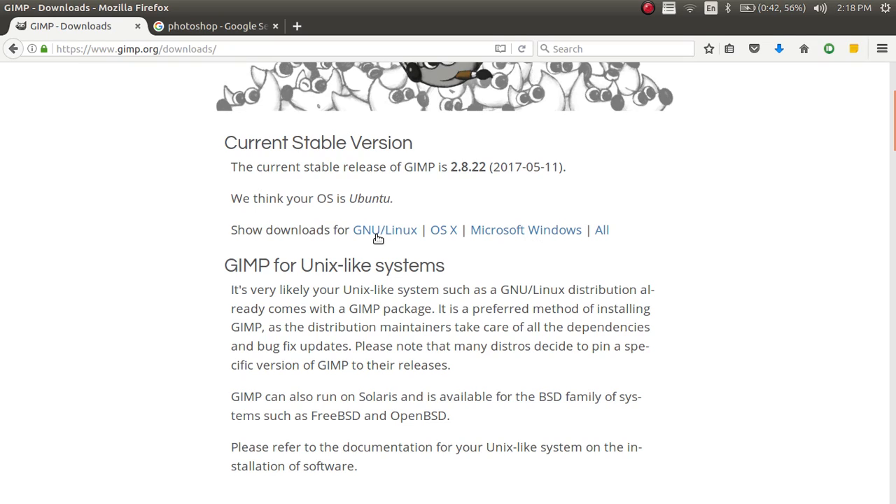
mouse_move(385, 234)
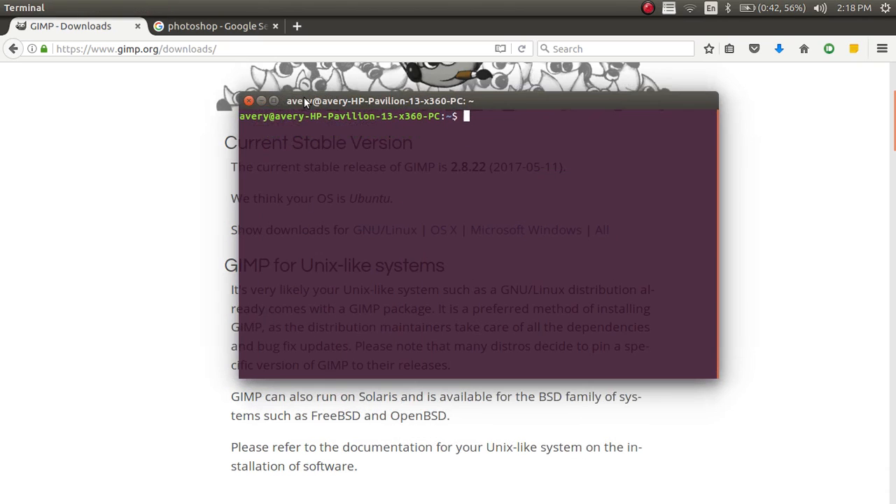
Run 'sudo apt-get install gimp' in the terminal
type("sudo apt-get install")
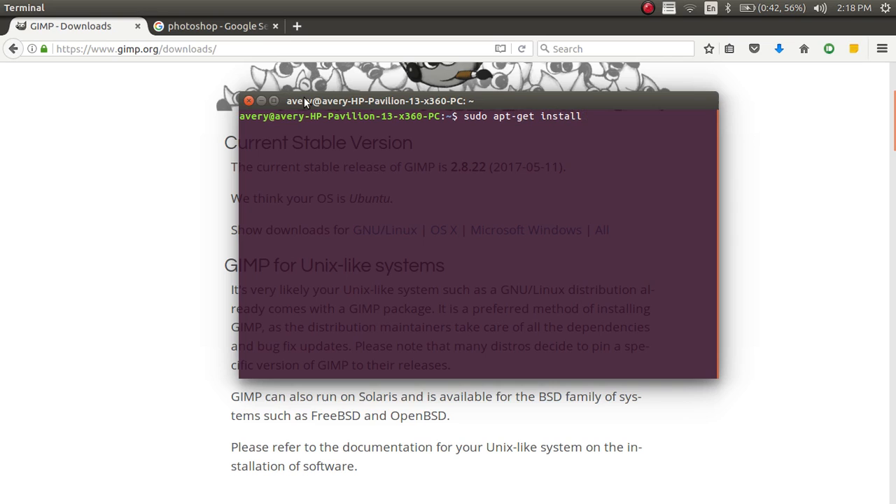
type("gimp")
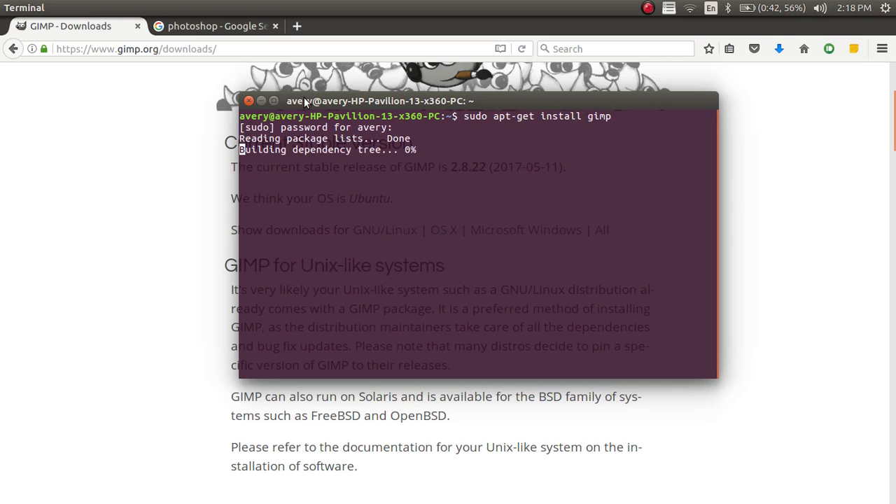